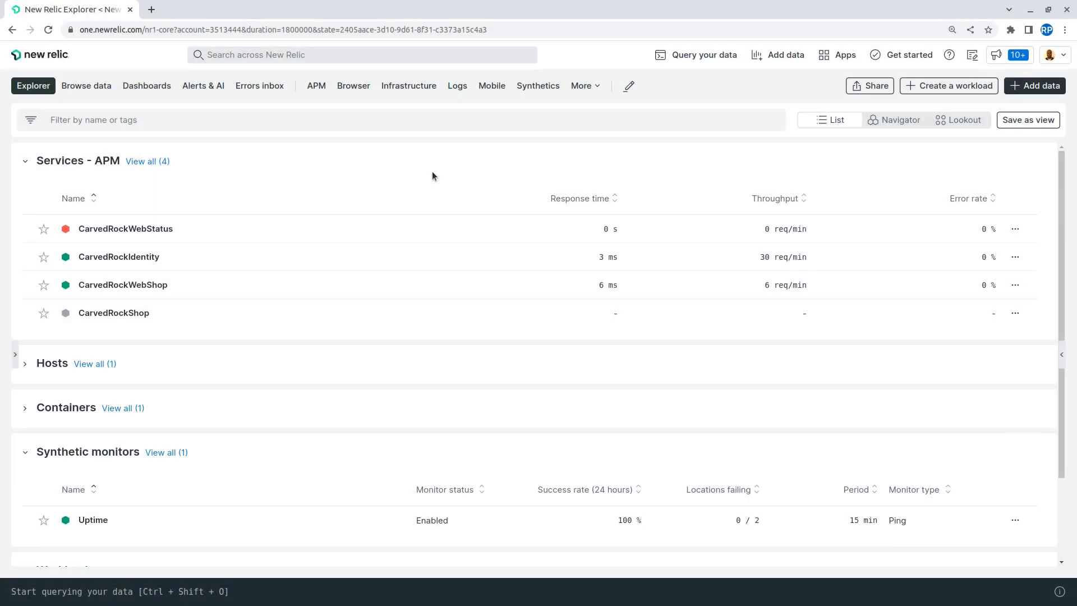
mouse_move(440, 174)
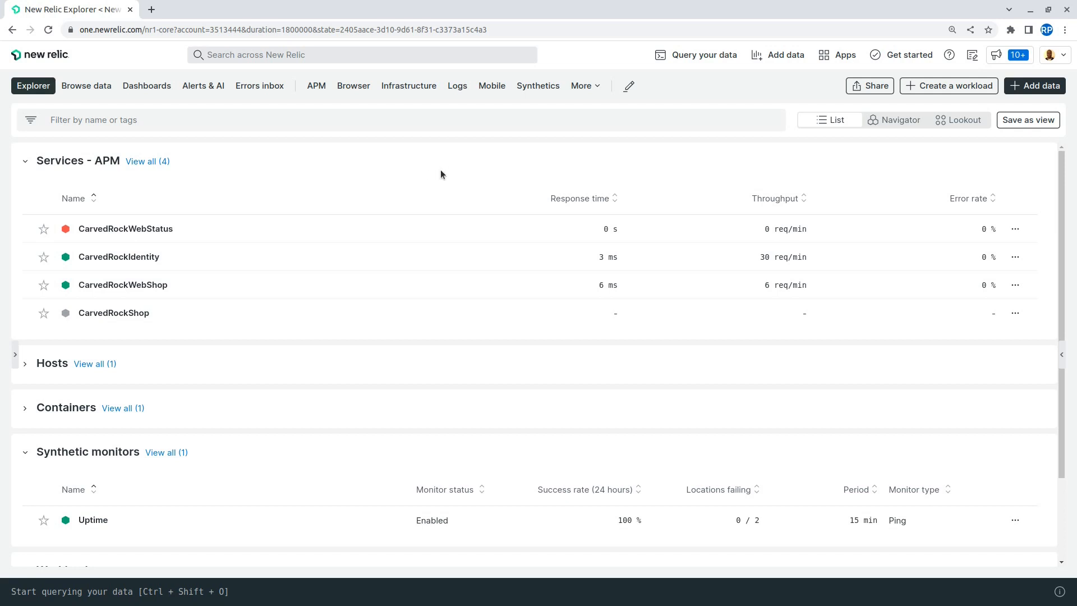
mouse_move(423, 174)
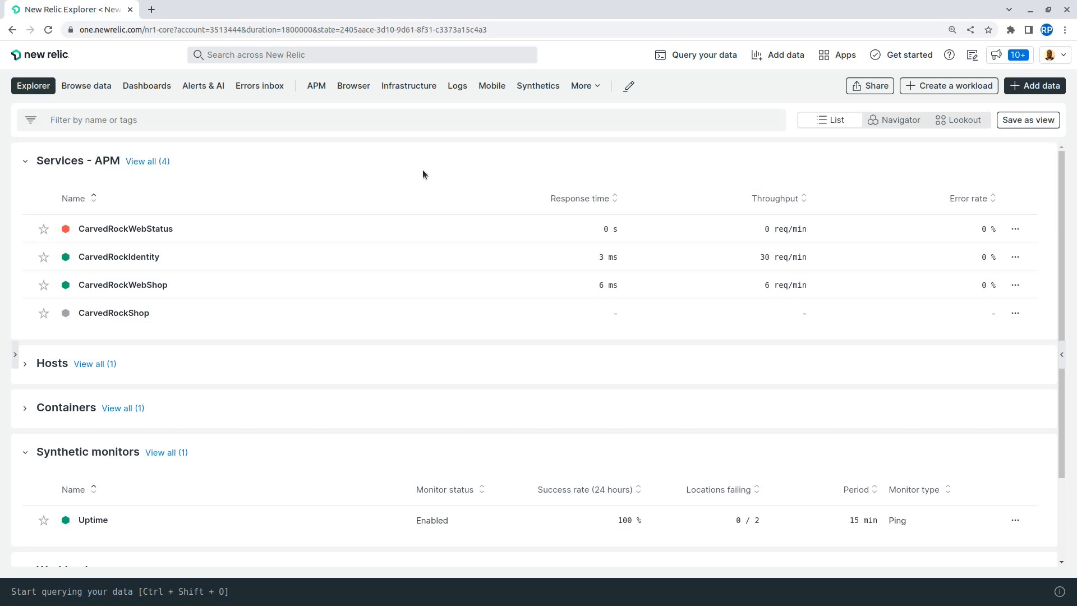
mouse_move(448, 172)
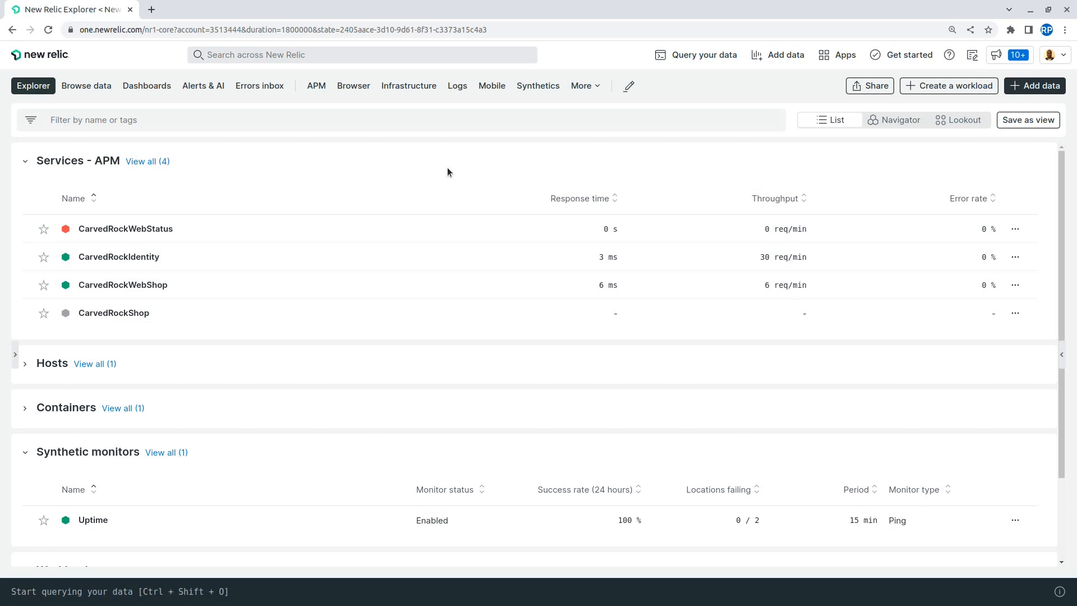
mouse_move(405, 172)
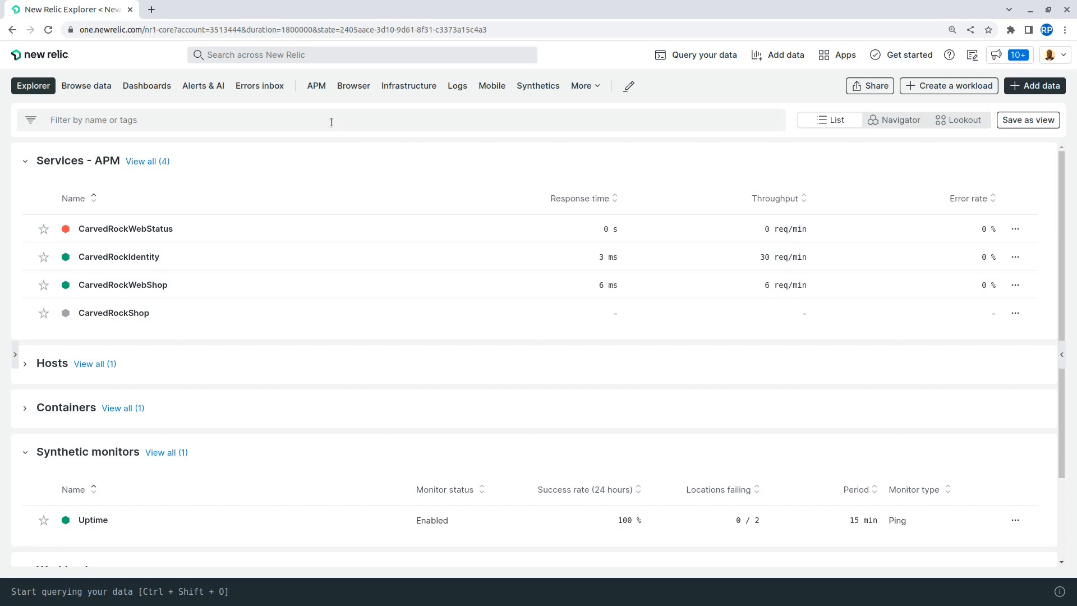
Open the CarvedRockWebShop service from Services - APM to reach its Summary page.
click(316, 86)
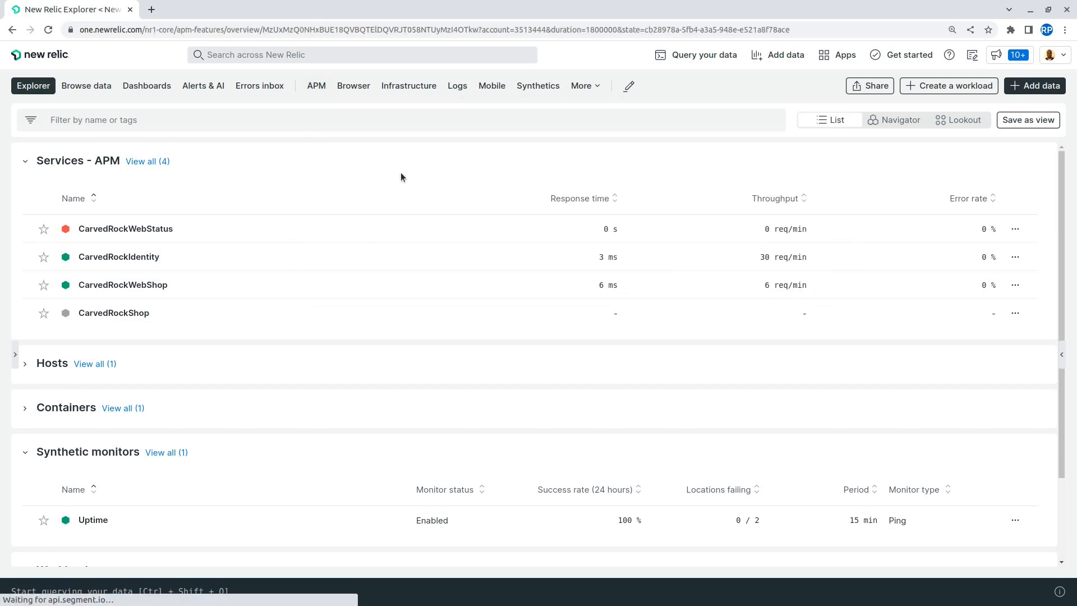
click(123, 284)
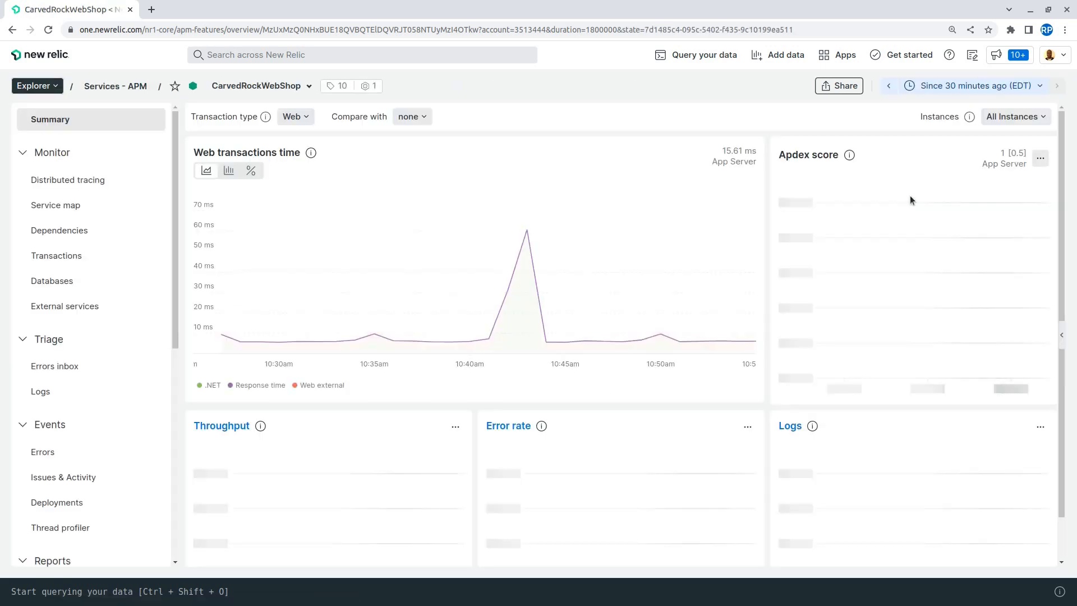
Set a custom time range of Aug 12, 12:45 pm to 1:25 pm from the recent ranges.
click(972, 85)
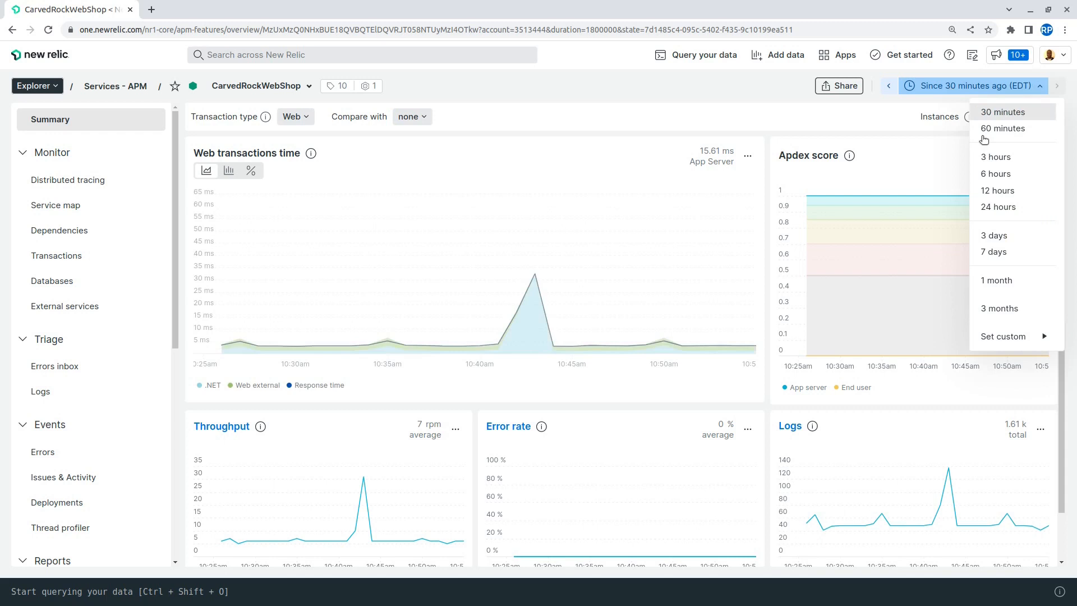
click(1002, 335)
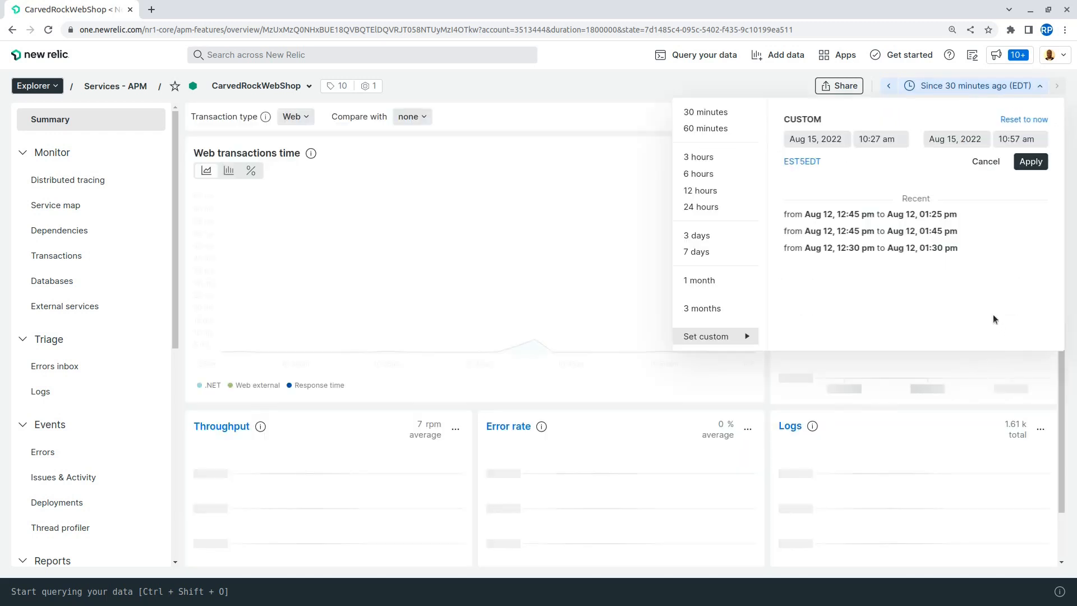
click(868, 213)
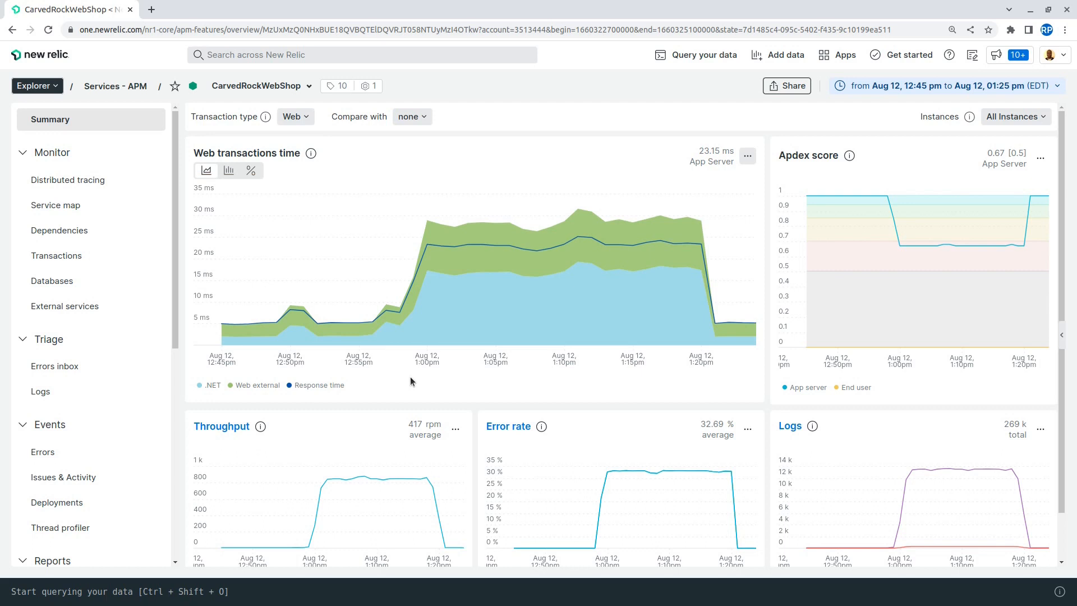
mouse_move(454, 270)
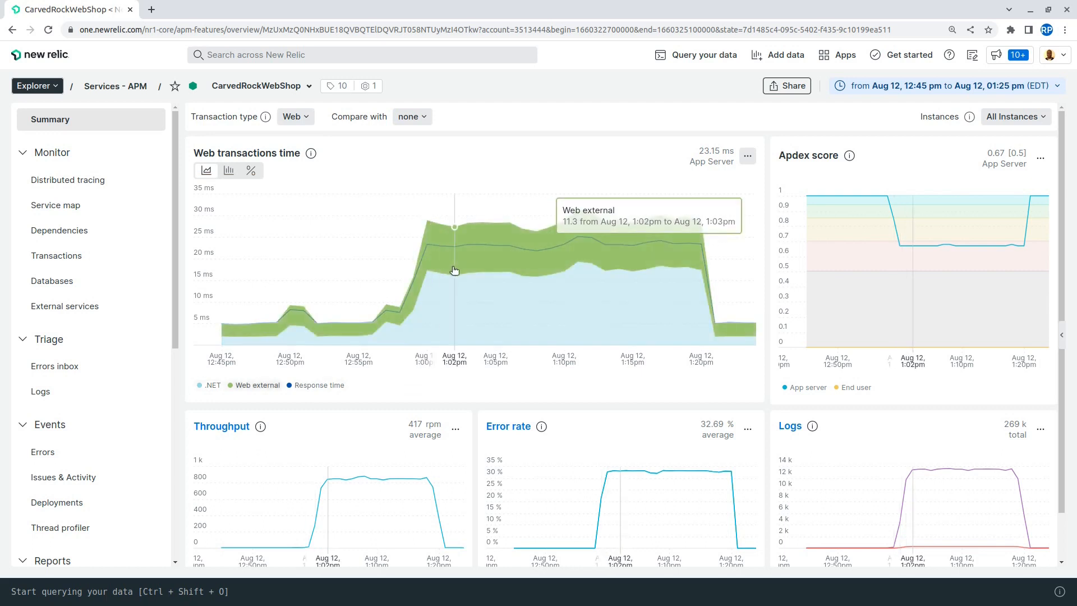
mouse_move(461, 322)
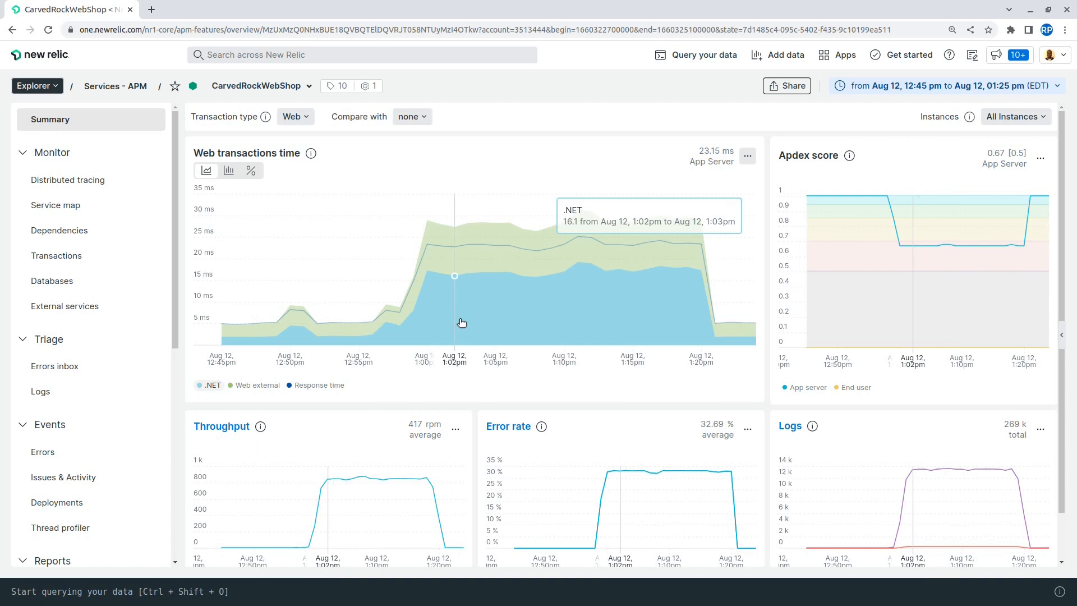
mouse_move(438, 336)
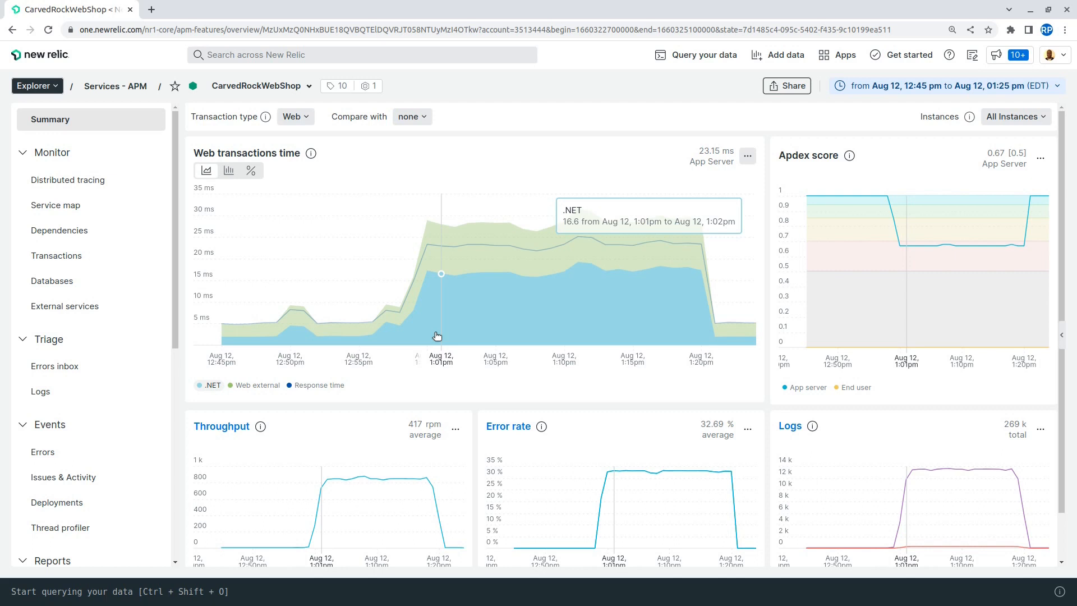
mouse_move(296, 332)
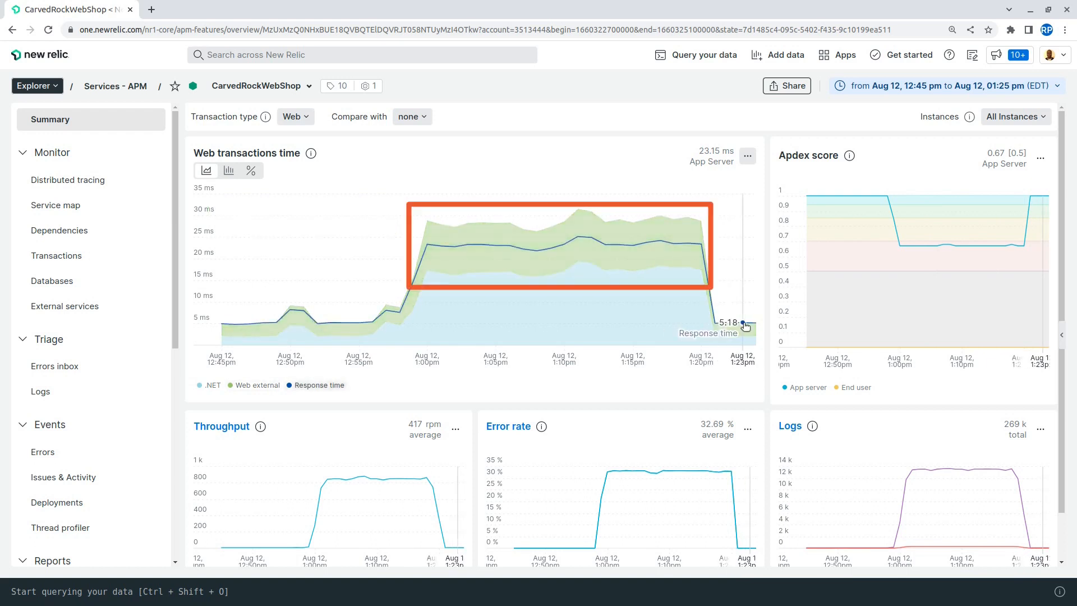
mouse_move(575, 212)
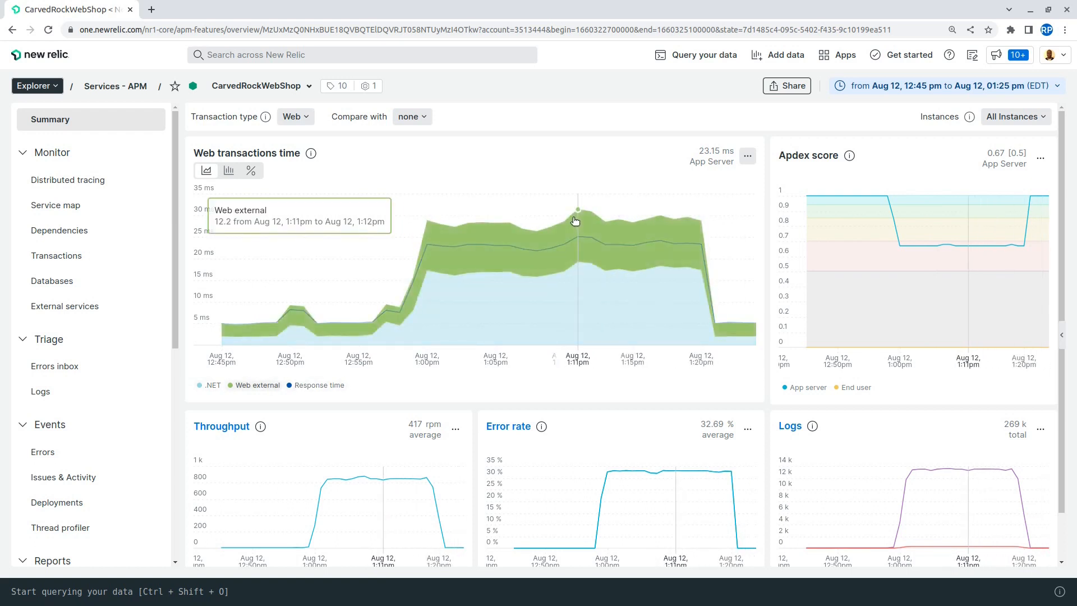
mouse_move(524, 250)
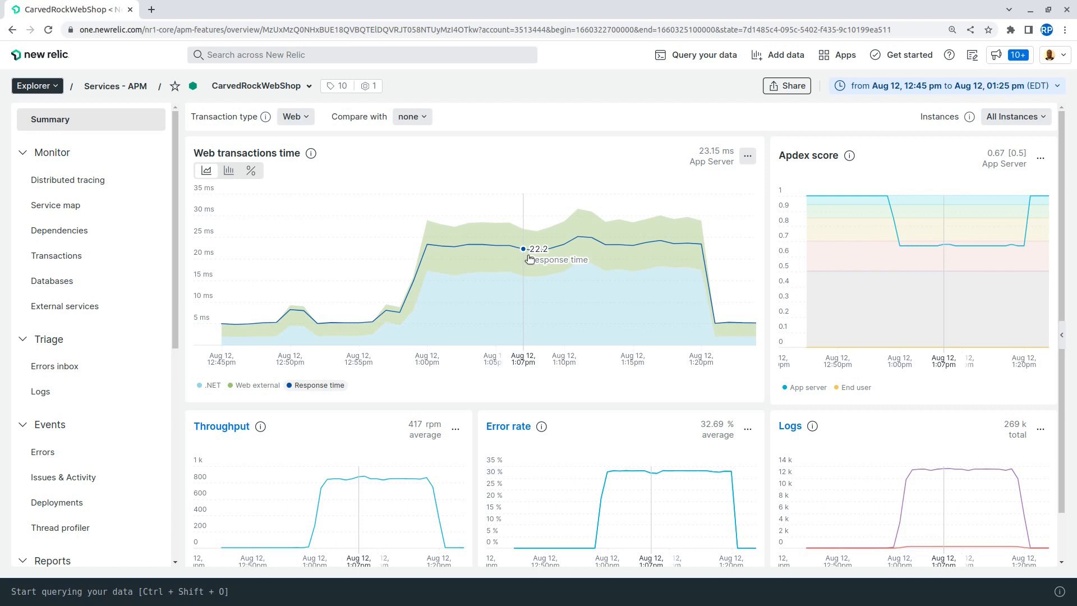
mouse_move(538, 294)
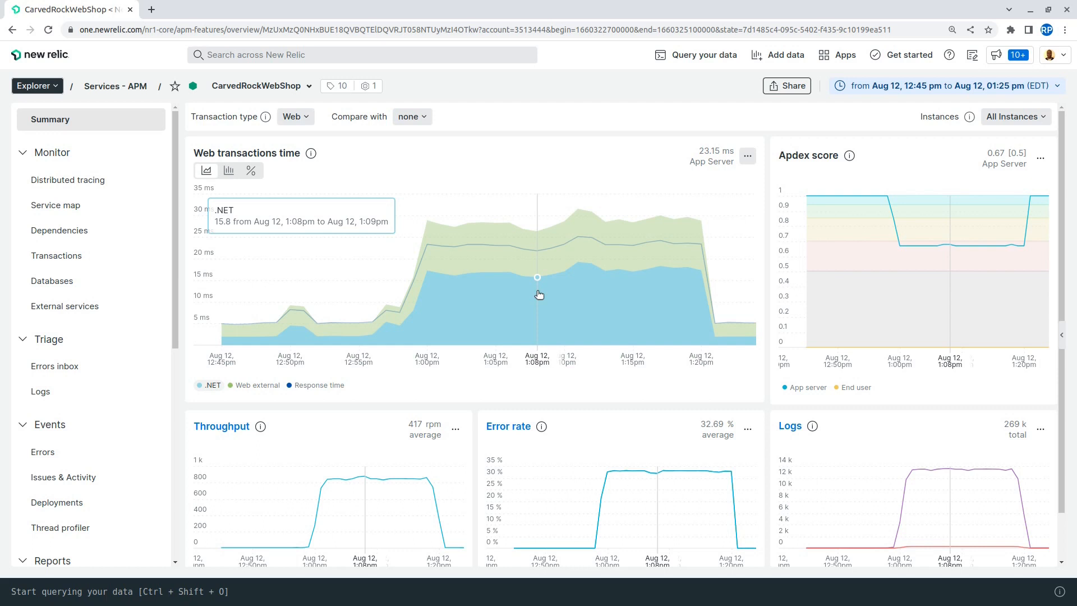
mouse_move(482, 307)
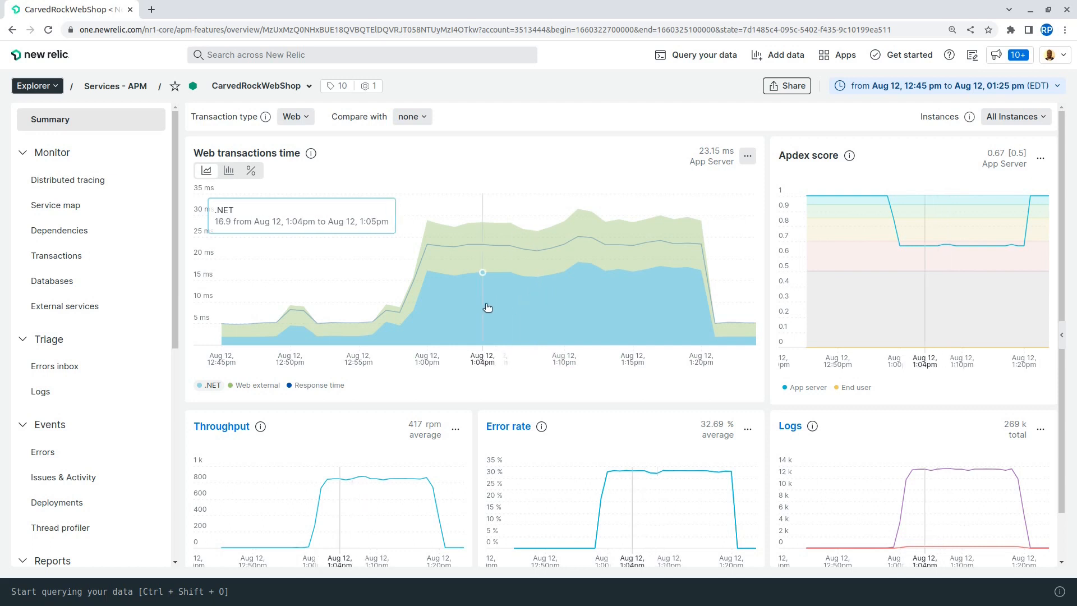
mouse_move(452, 393)
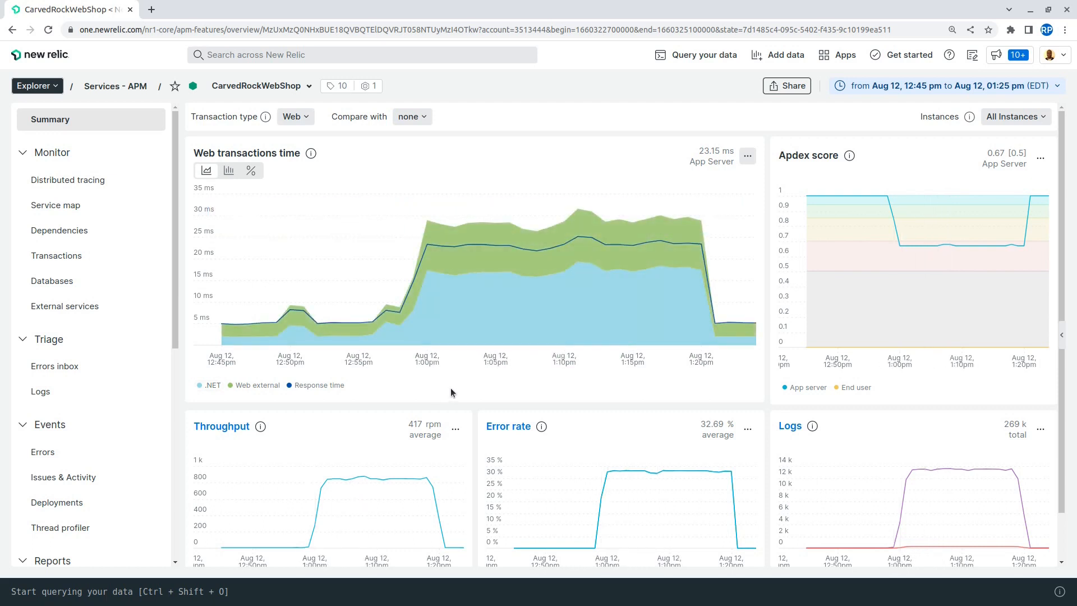